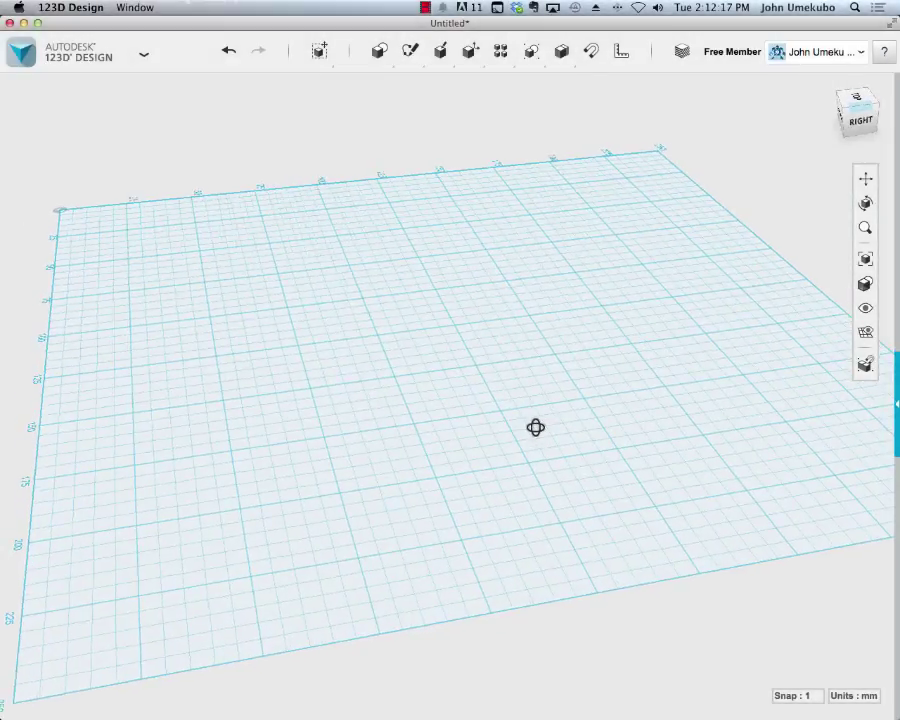
# Show the sketch drawing tools from the top toolbar's Sketch menu.
pyautogui.click(440, 51)
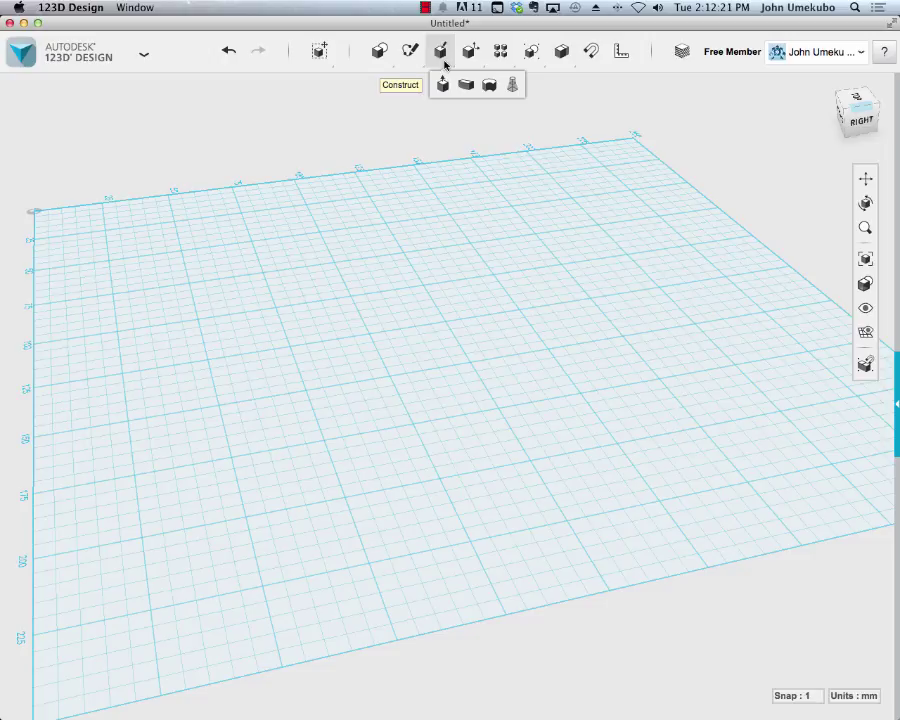
pyautogui.click(410, 51)
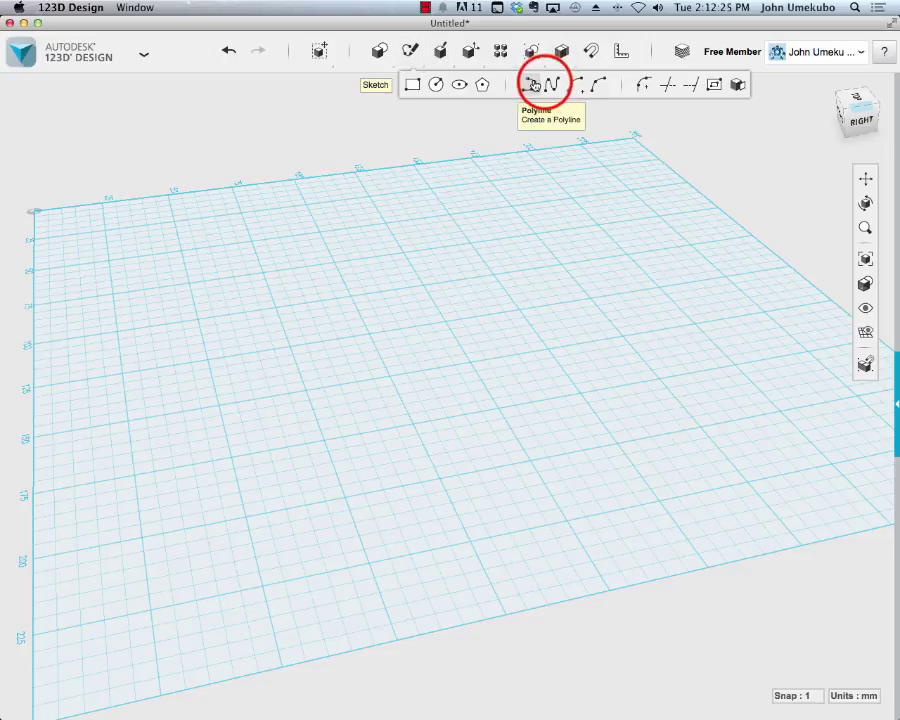
# Draw a smooth S-shaped spline curve across the grid with the Spline tool.
pyautogui.click(544, 84)
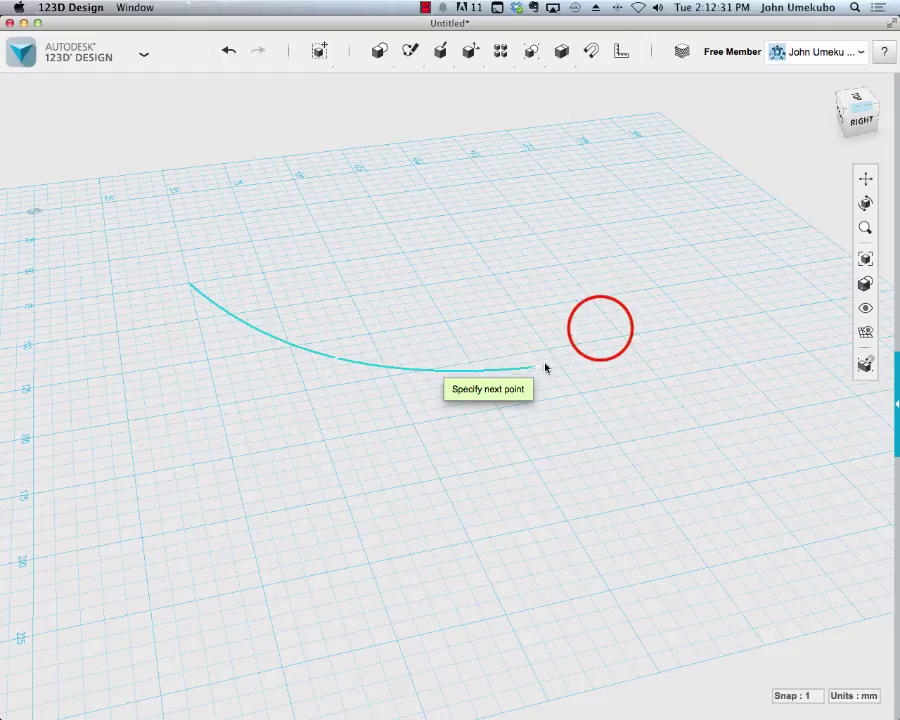
pyautogui.click(760, 405)
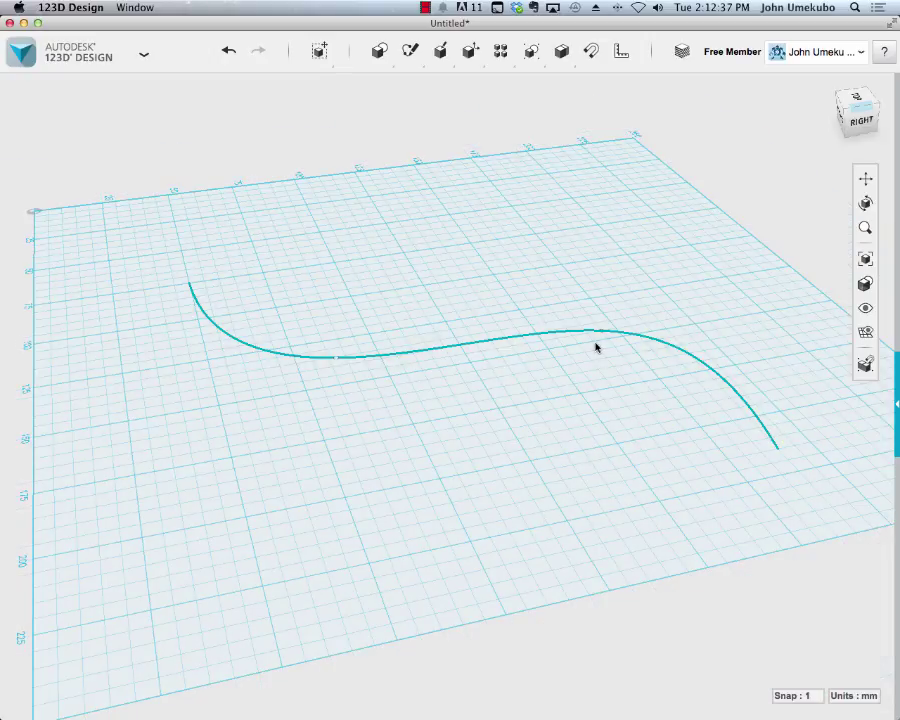
# Insert a 20 mm Box primitive and place it at the spline's starting end.
pyautogui.click(379, 51)
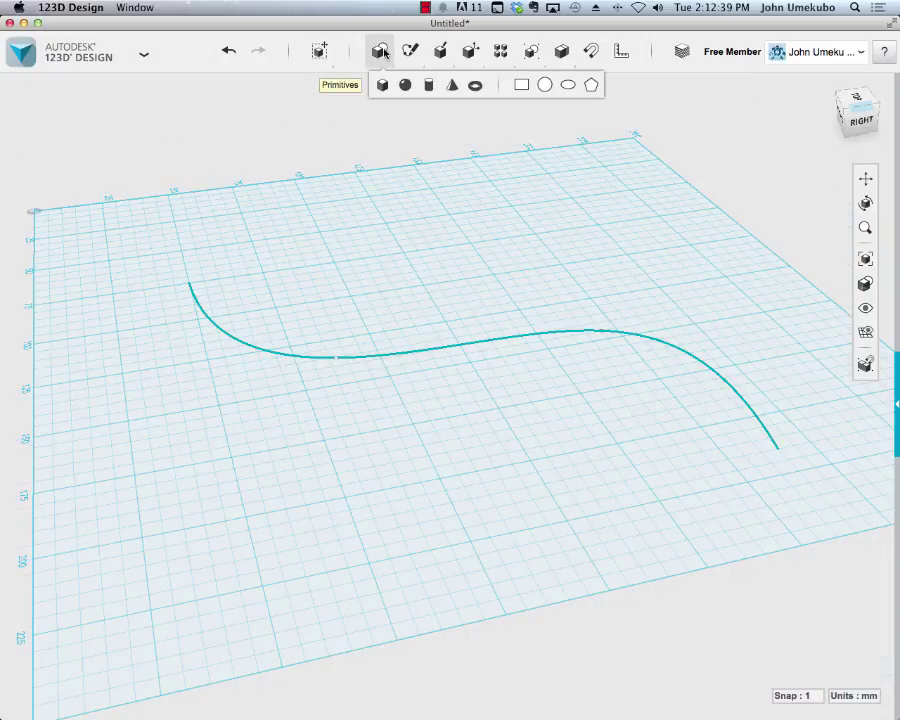
pyautogui.moveTo(381, 84)
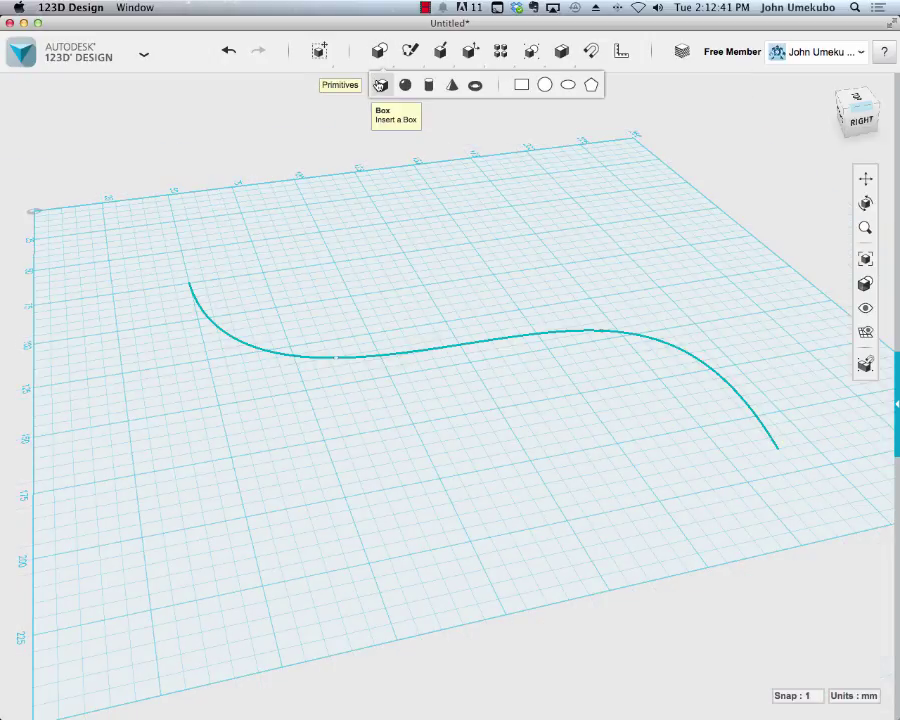
pyautogui.click(380, 84)
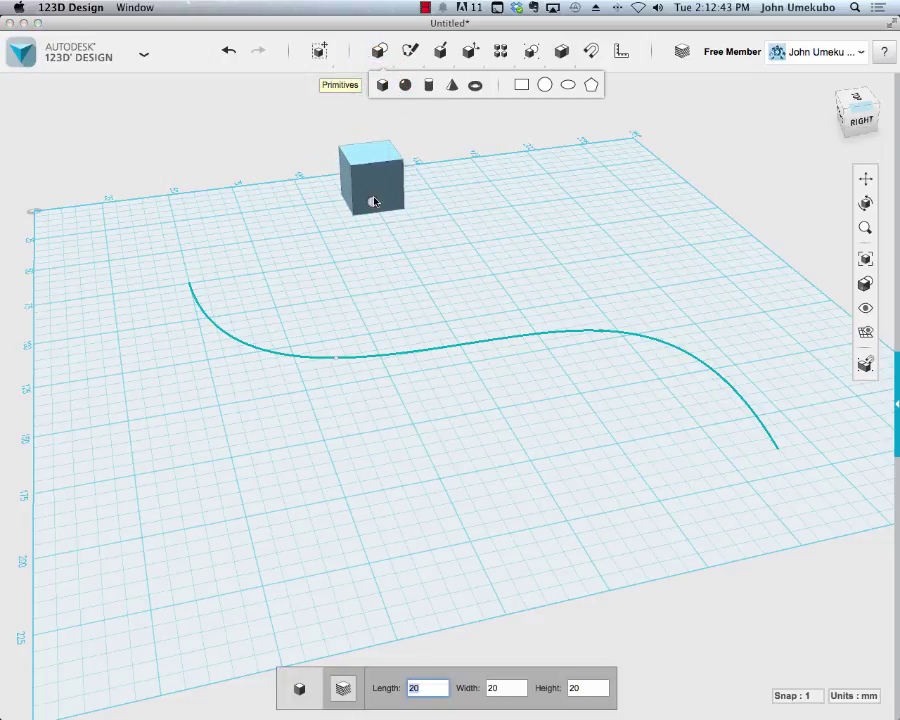
pyautogui.moveTo(370, 185); pyautogui.dragTo(183, 250)
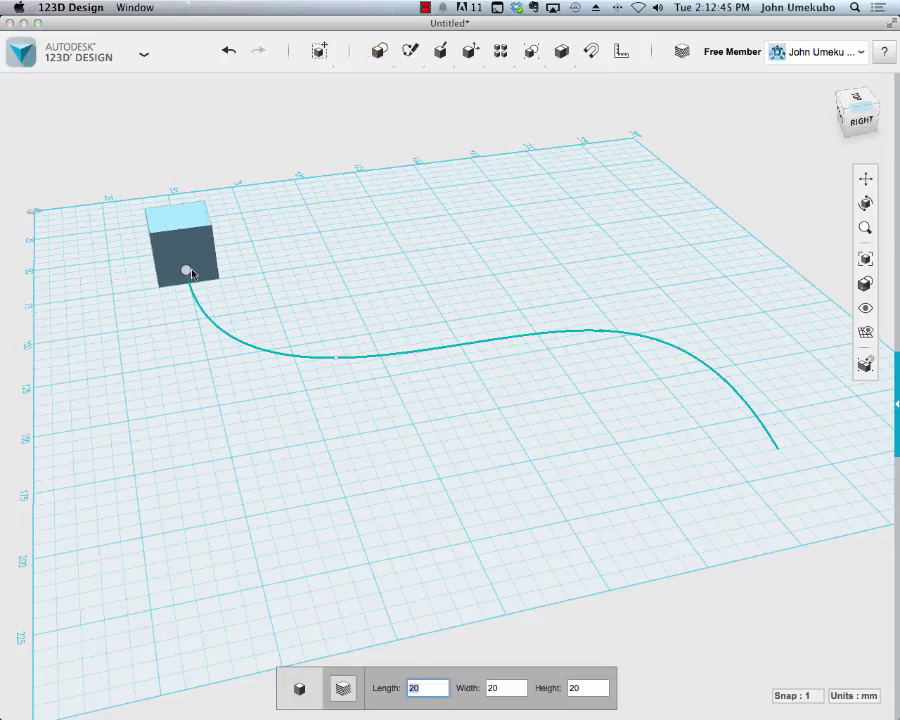
pyautogui.click(185, 245)
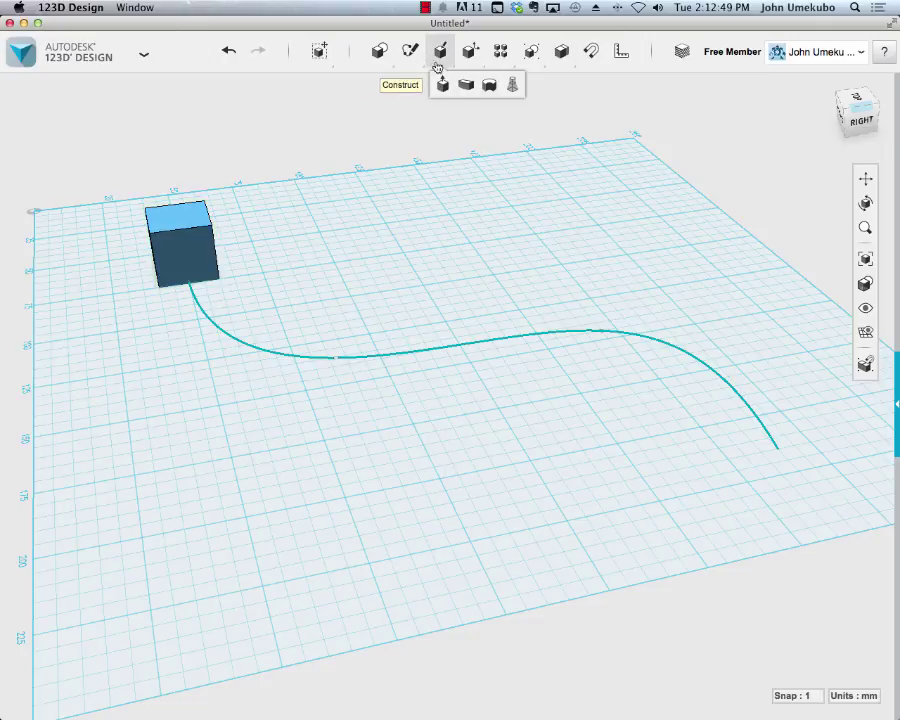
pyautogui.moveTo(466, 85)
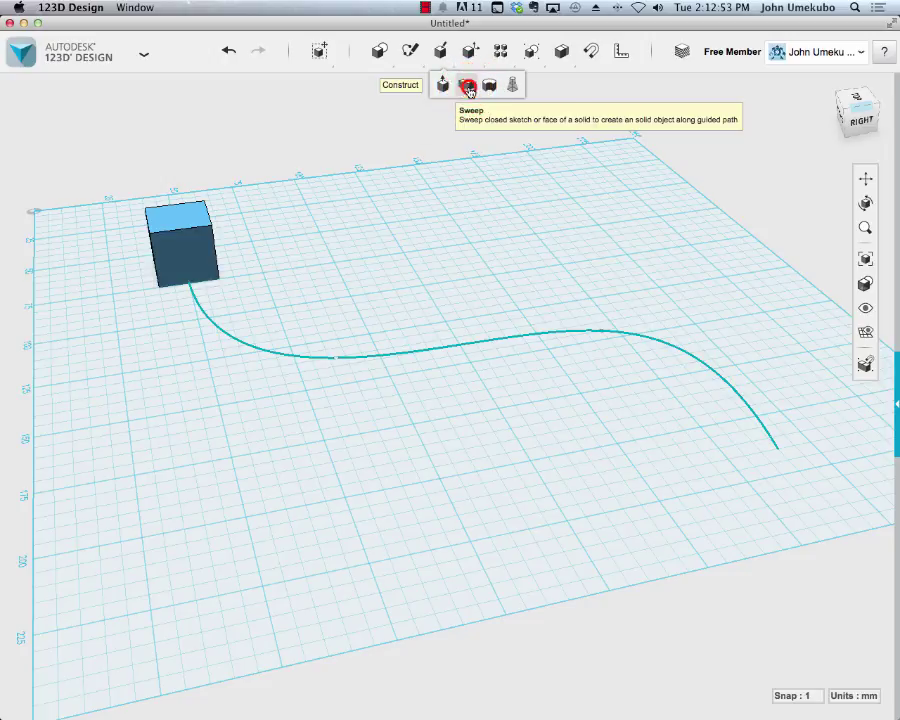
# Start a Sweep, using the cube's front face as the profile.
pyautogui.click(467, 84)
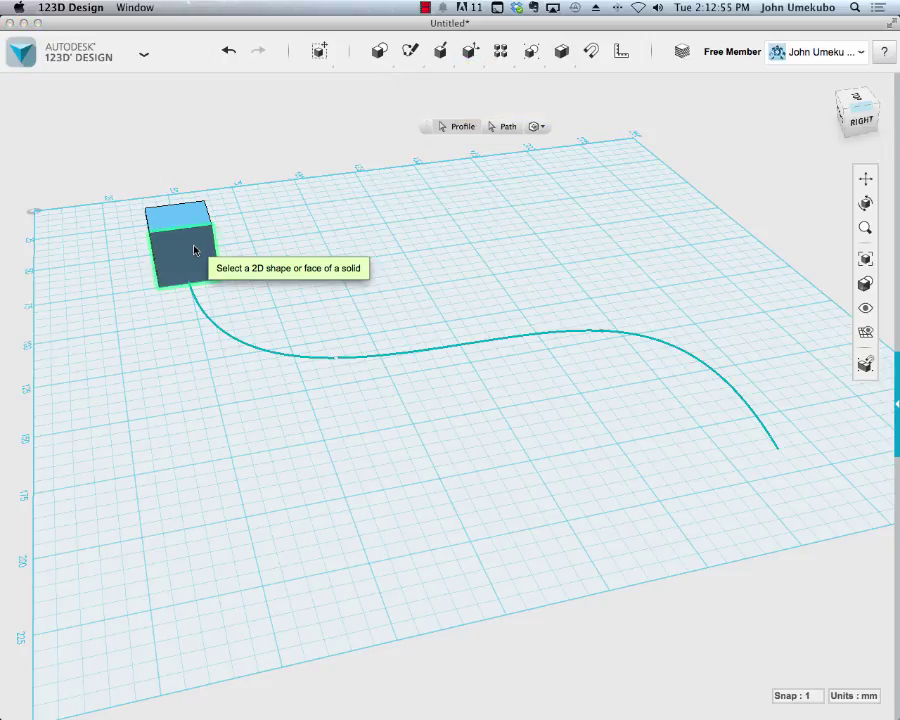
pyautogui.moveTo(190, 247)
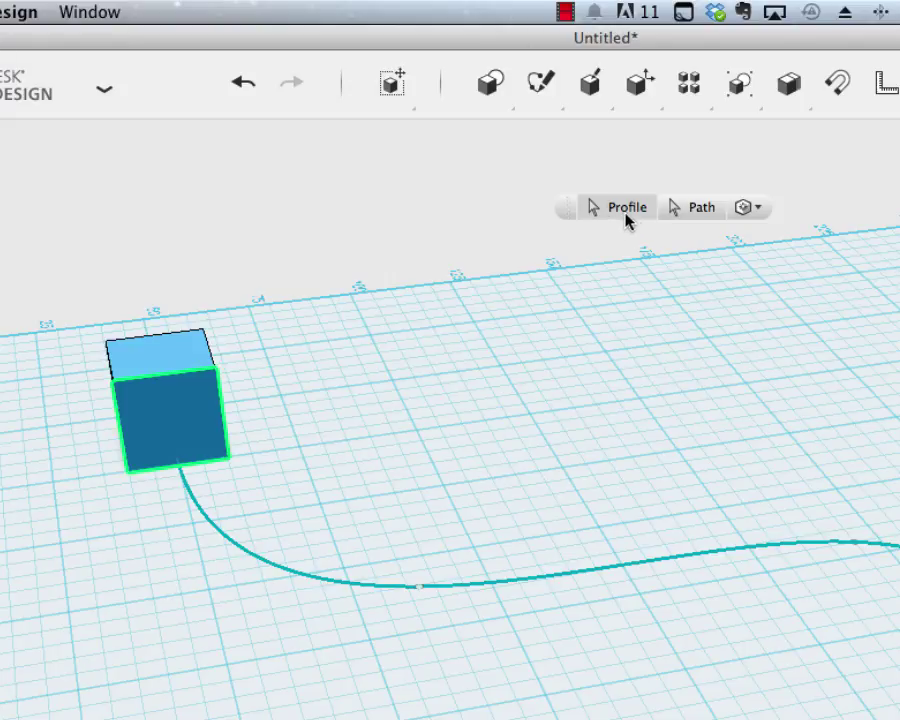
pyautogui.moveTo(175, 417)
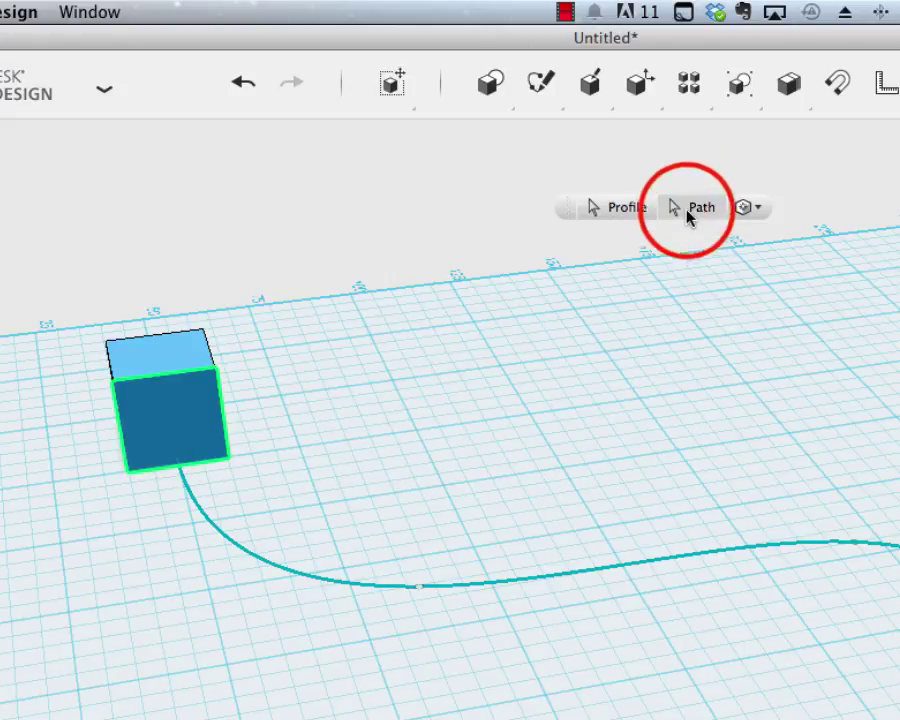
# Pick the S-shaped spline as the sweep path to form the curved bar.
pyautogui.click(701, 207)
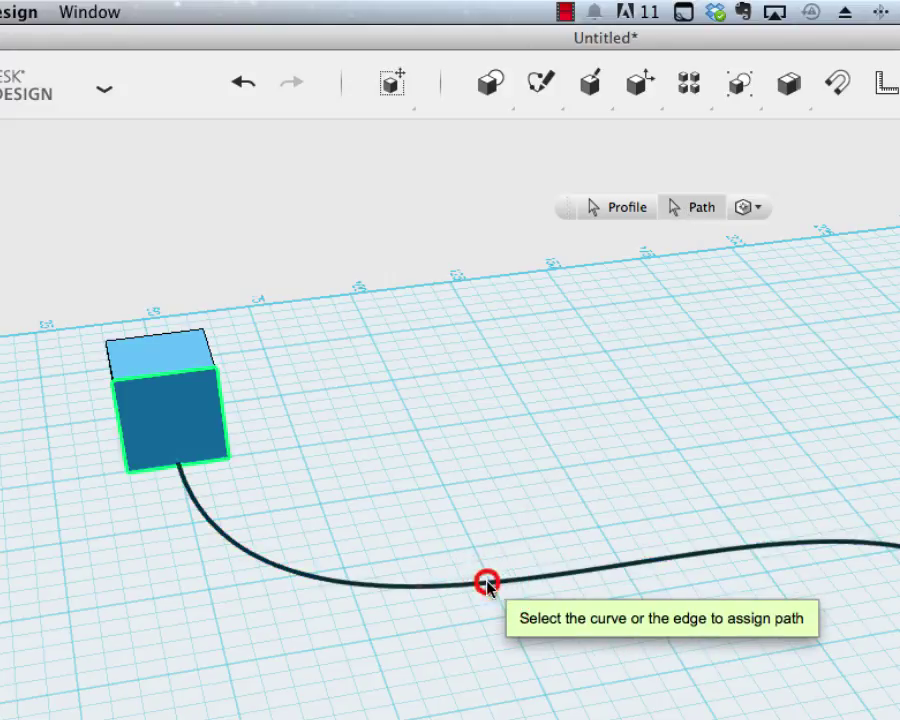
pyautogui.click(485, 583)
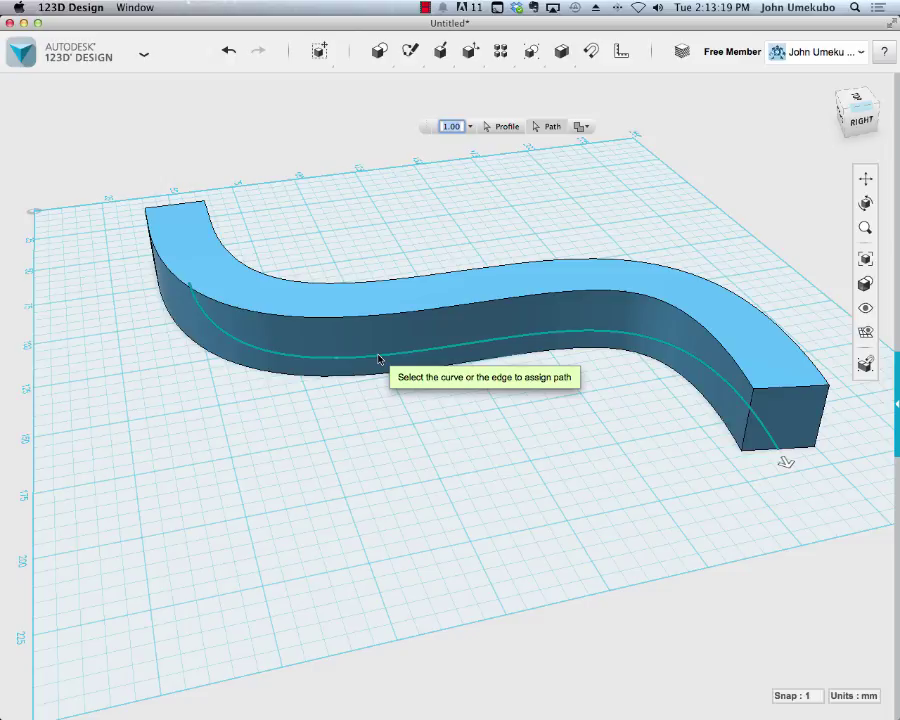
pyautogui.moveTo(172, 215)
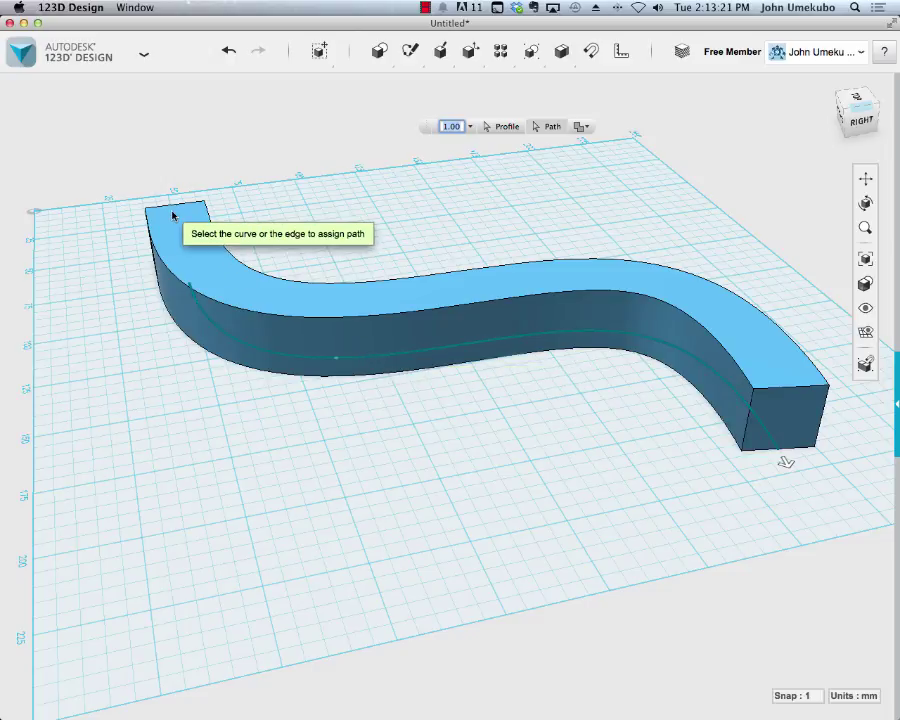